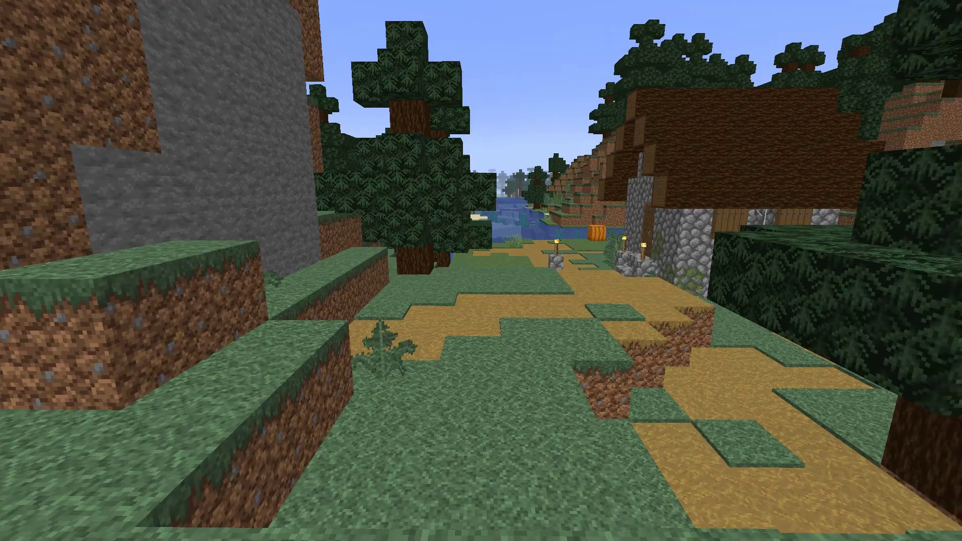
Open the Advancements screen with L to view Stone Age and the other earned advancements.
key("L")
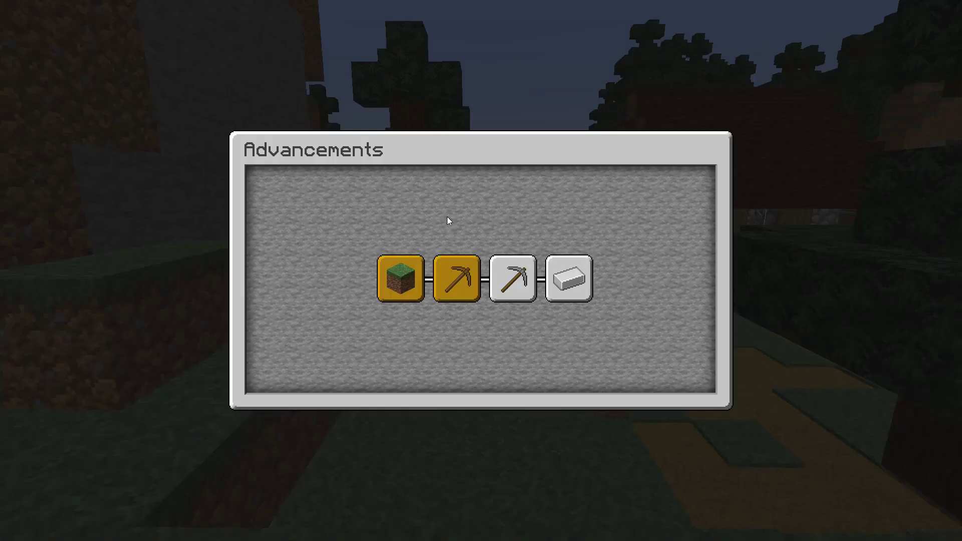
mouse_move(451, 288)
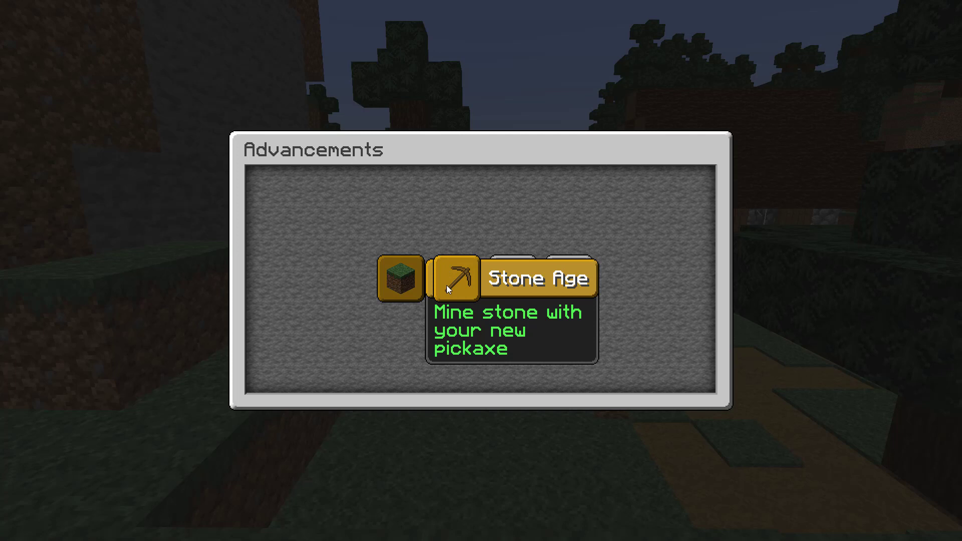
mouse_move(464, 293)
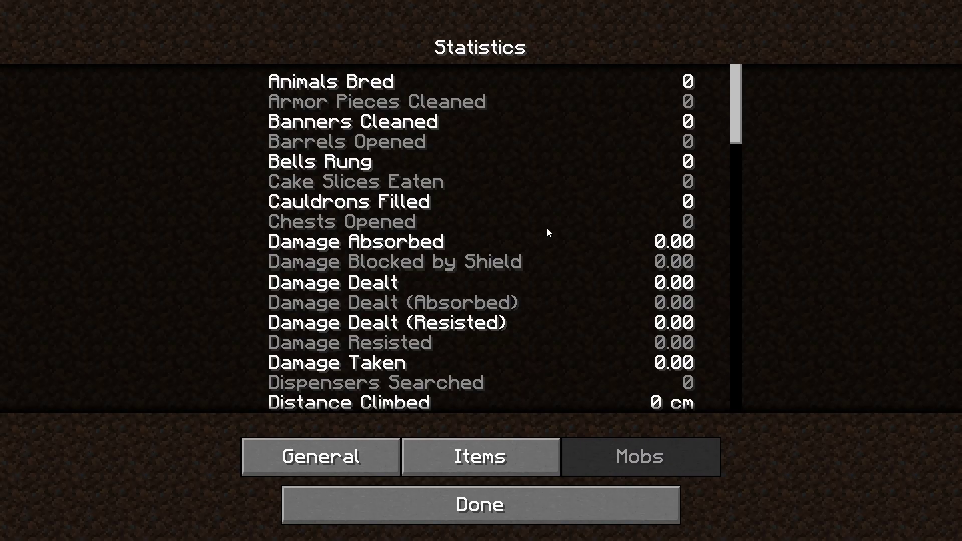
Scroll the General statistics (146.88 m flown, 25.31 m walked), then close the screen.
scroll("down", 3)
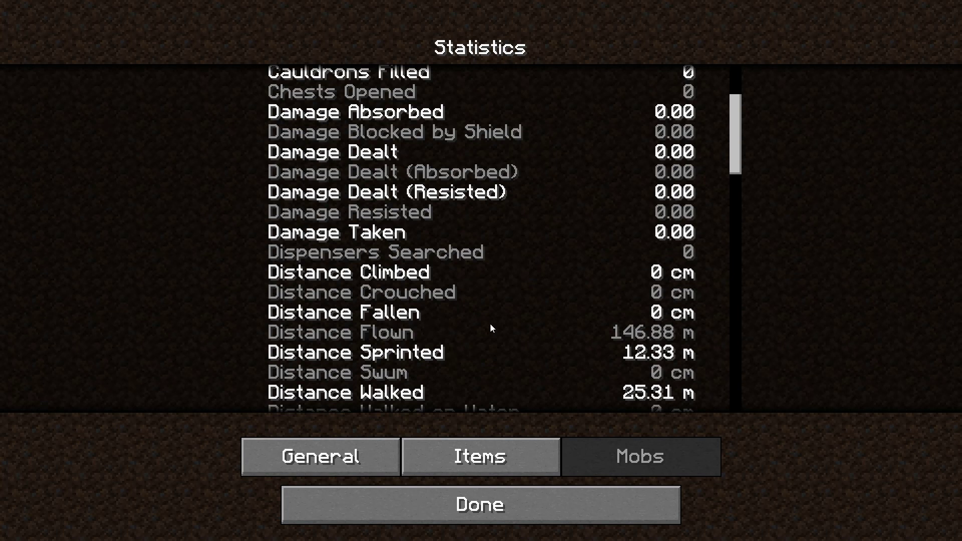
mouse_move(399, 337)
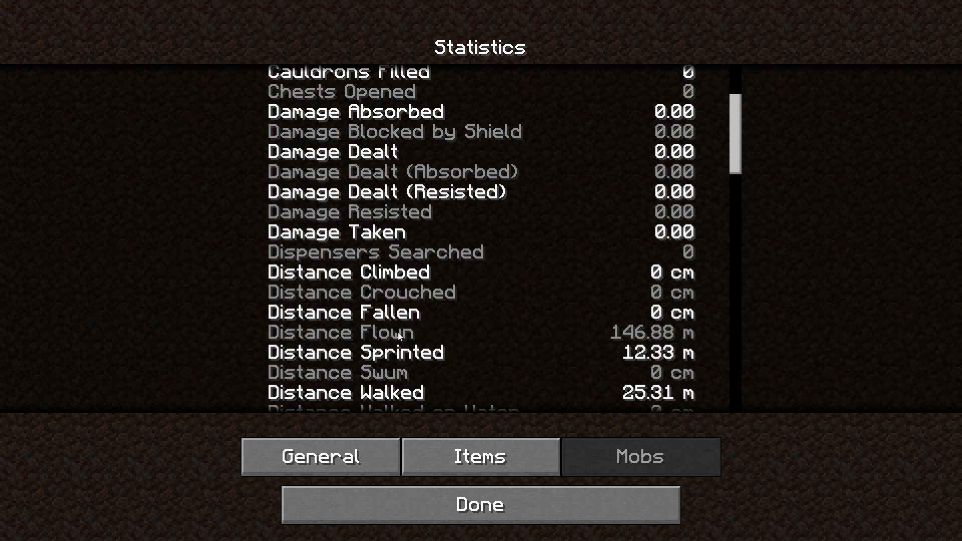
mouse_move(380, 362)
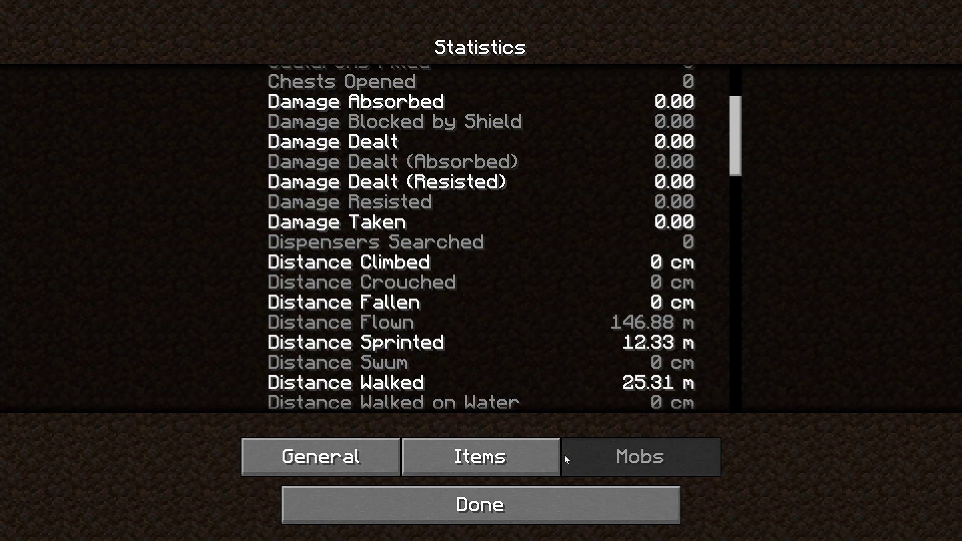
left_click(479, 518)
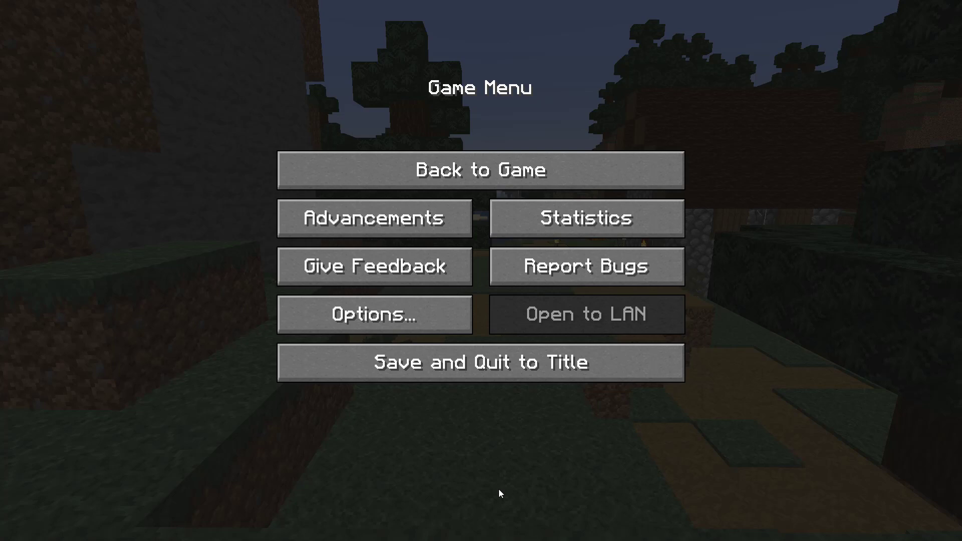
left_click(283, 532)
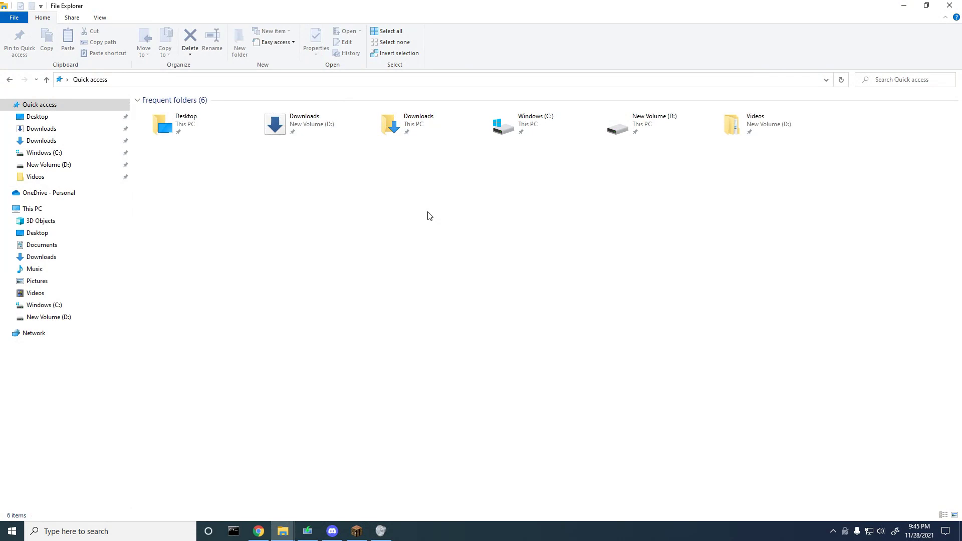
mouse_move(151, 440)
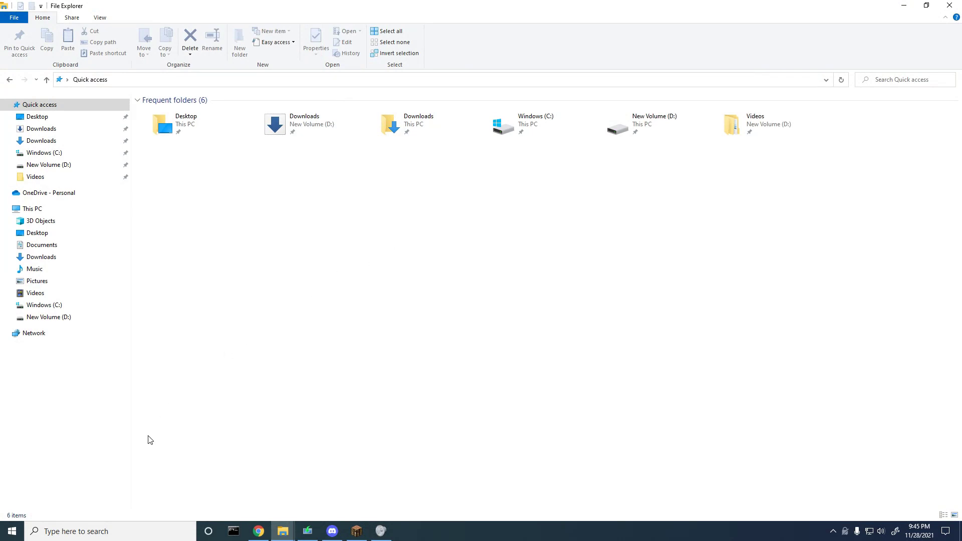
mouse_move(82, 532)
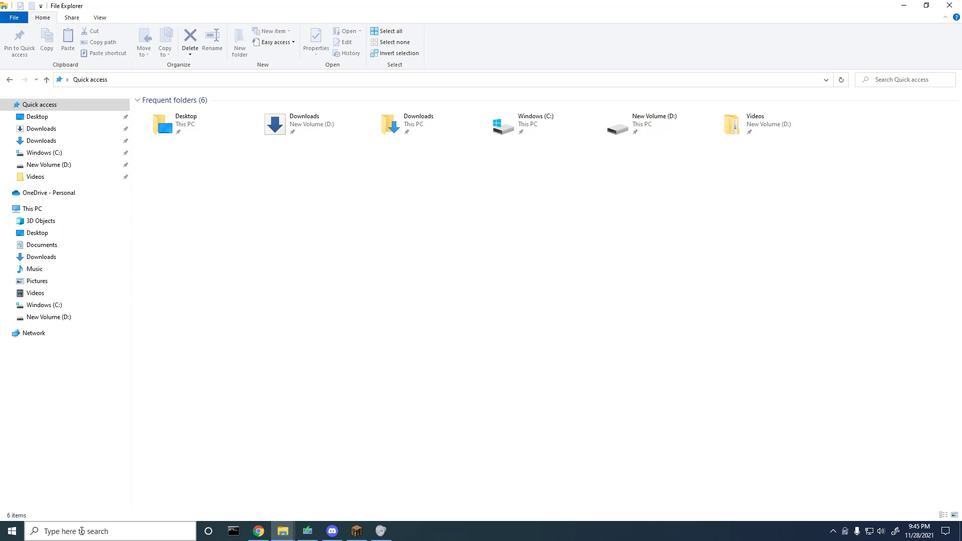
Search %appdata% from Windows and open the Roaming folder result.
key("Win+r")
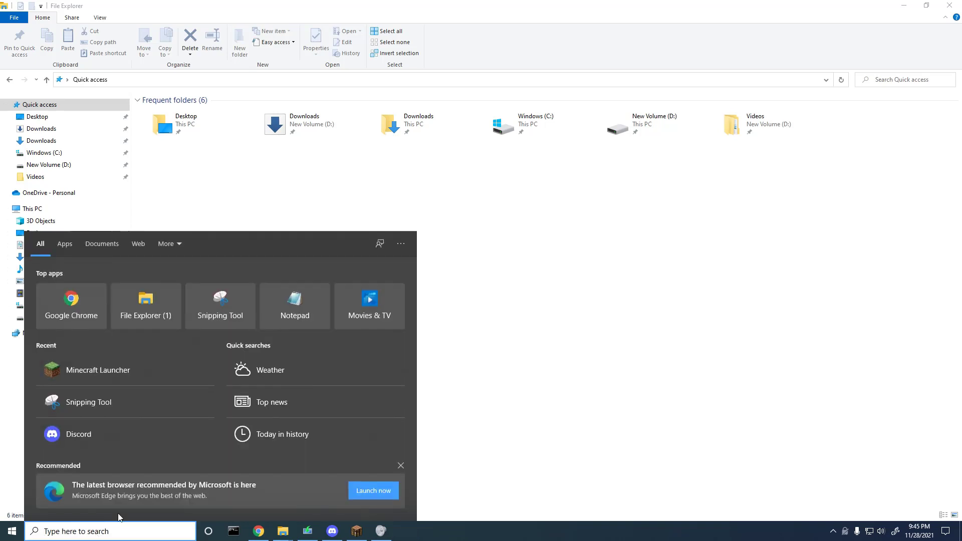
type("%appdata%")
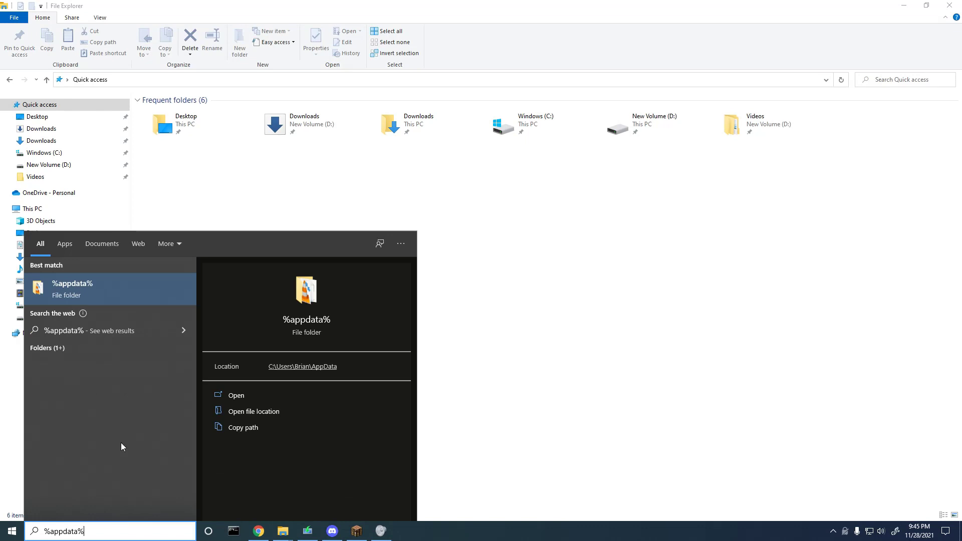
left_click(72, 289)
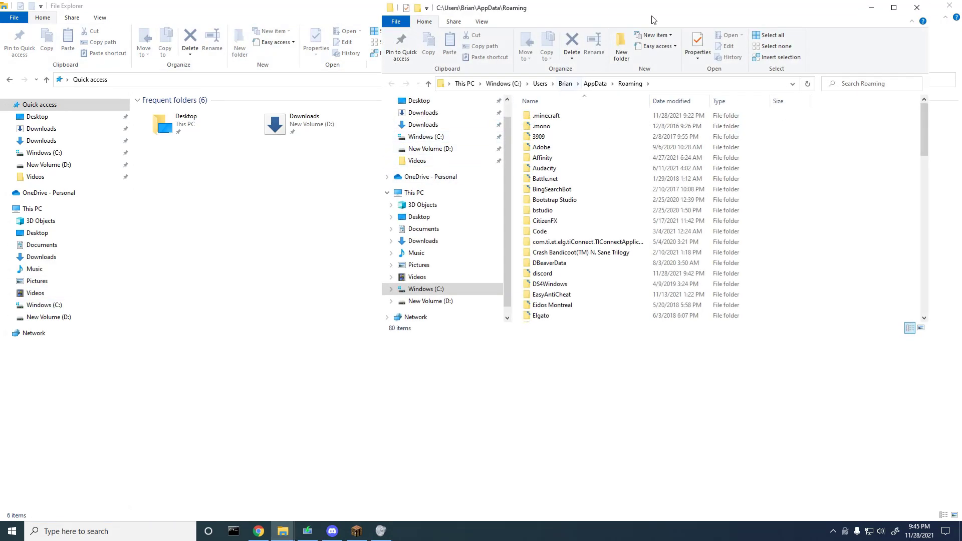
Maximize the Roaming window and navigate into .minecraft, then saves.
left_click(902, 9)
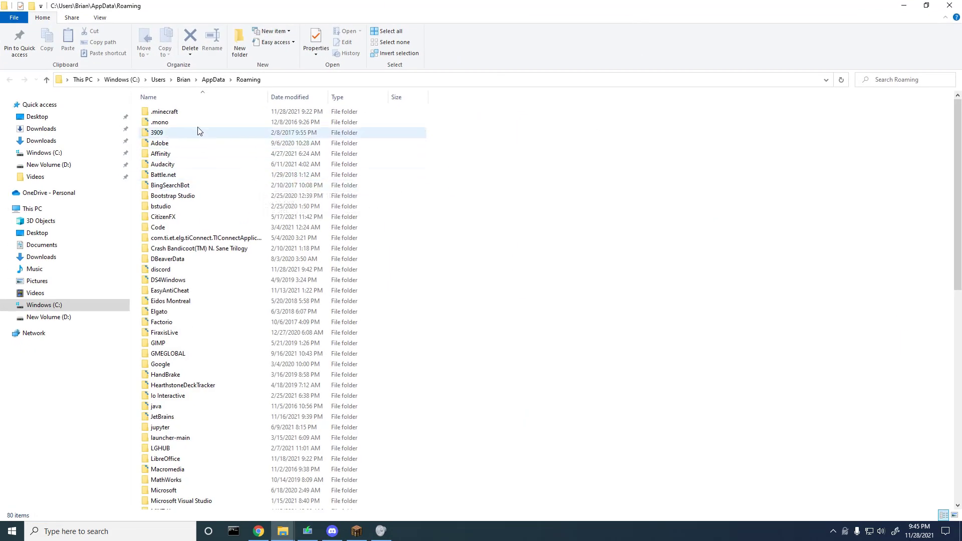
double_click(165, 111)
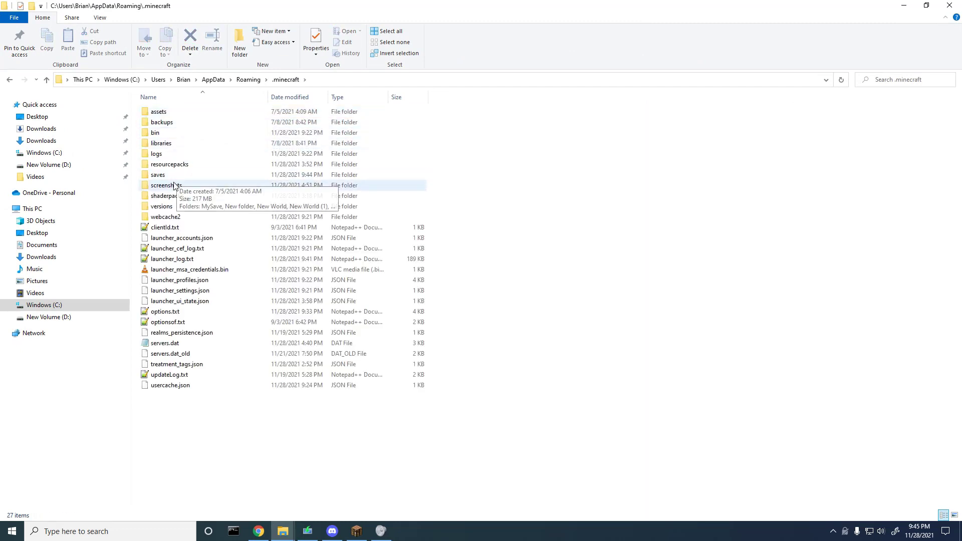
double_click(158, 175)
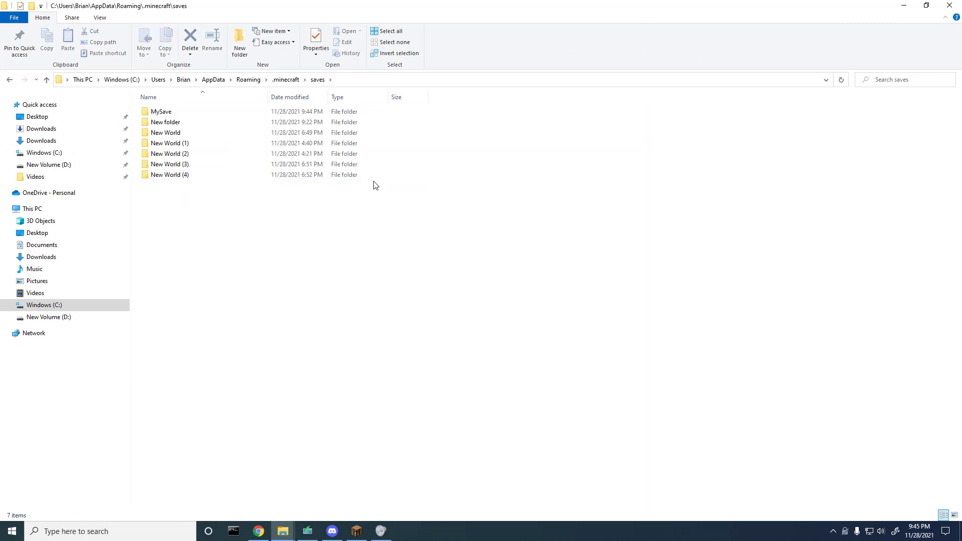
left_click(170, 174)
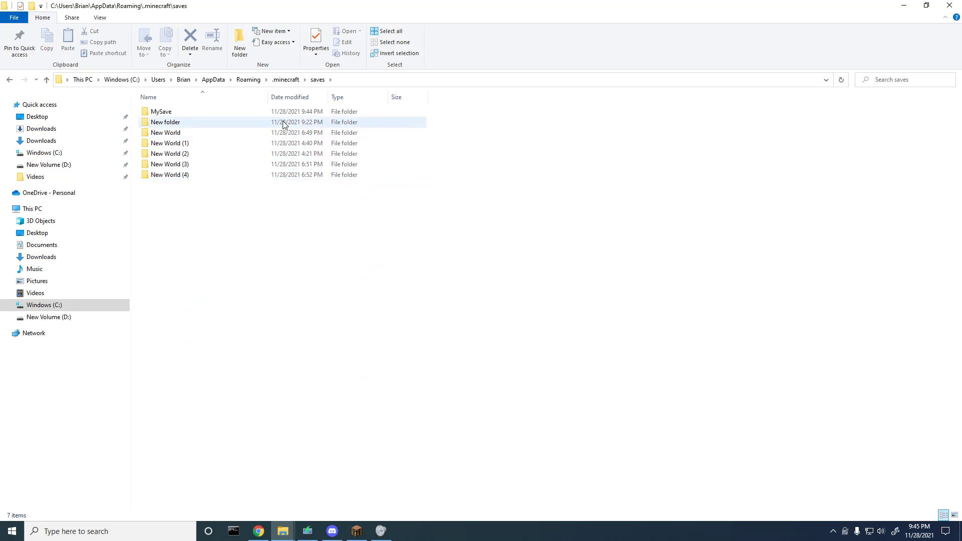
Open the MySave folder and select its advancements folder for deletion.
double_click(162, 111)
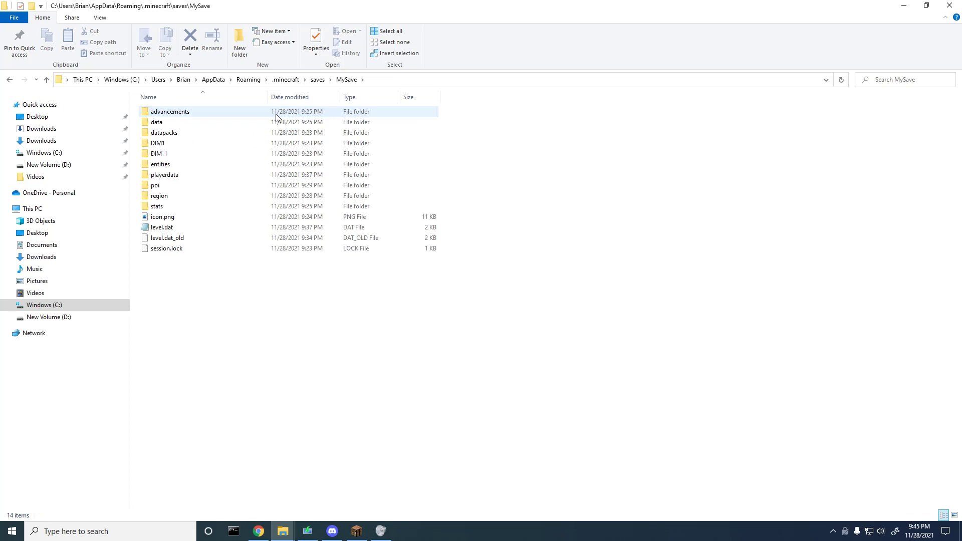
left_click(169, 111)
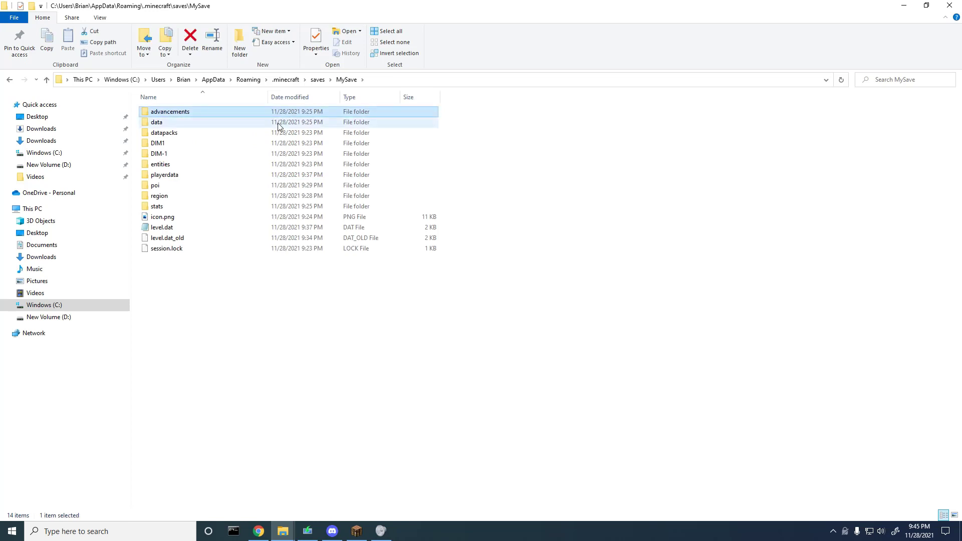
double_click(169, 112)
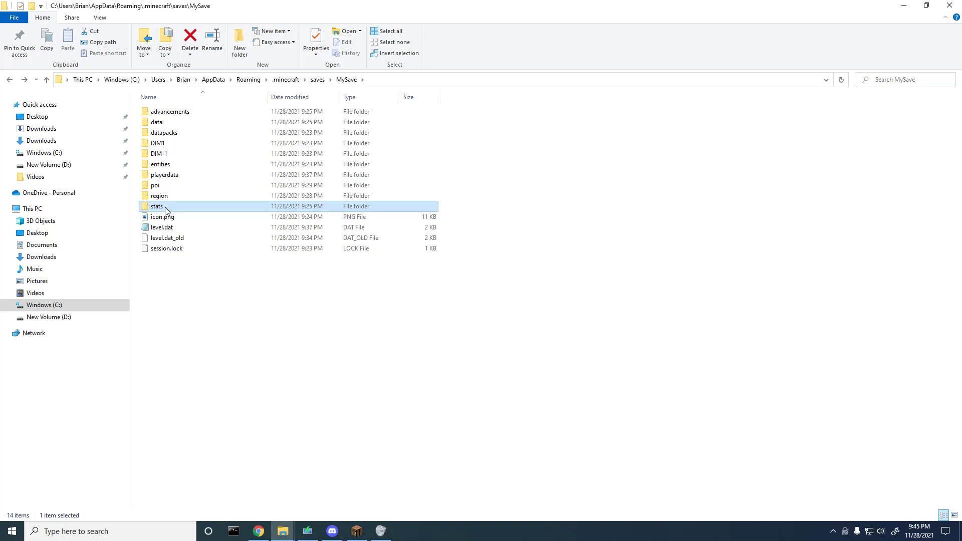
mouse_move(180, 211)
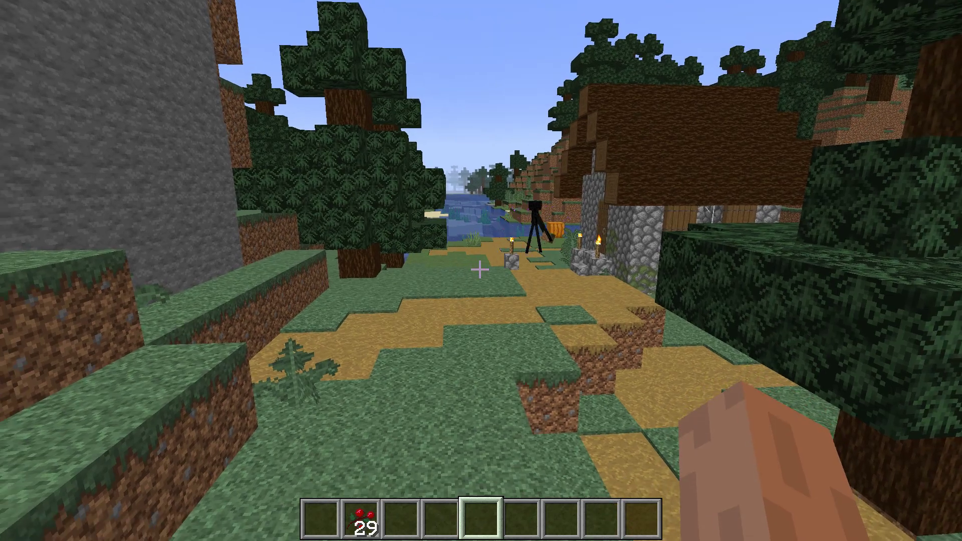
Check Advancements from the Game Menu, confirming they are now empty, then close it.
key("Escape")
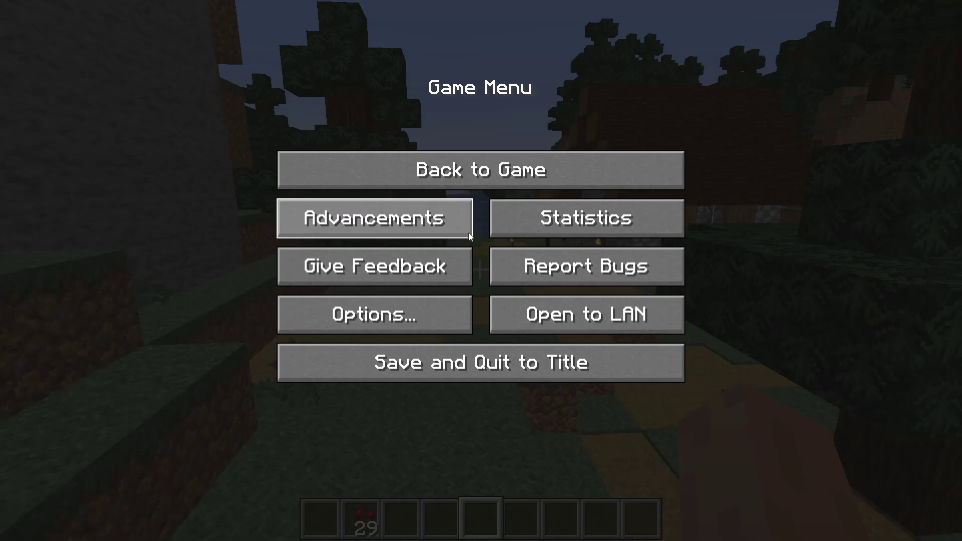
left_click(374, 219)
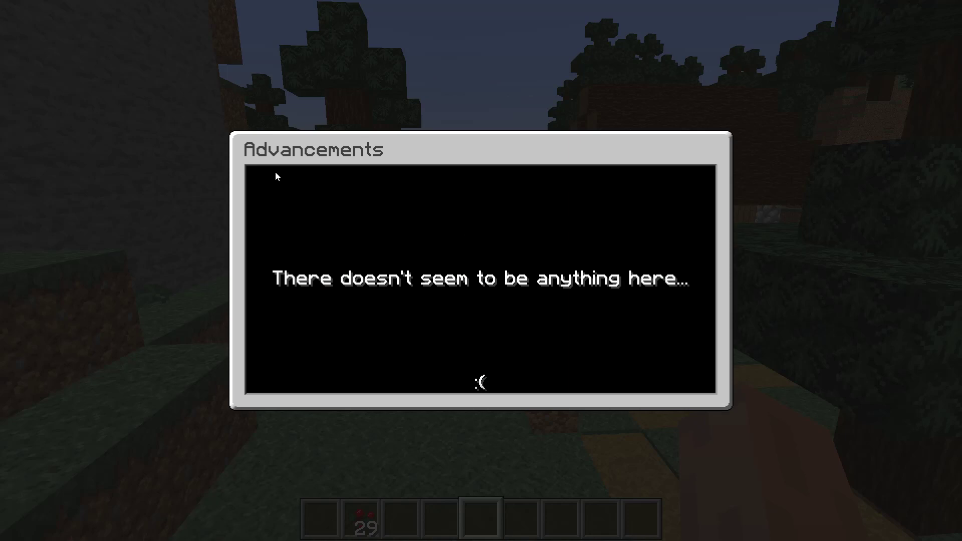
mouse_move(385, 309)
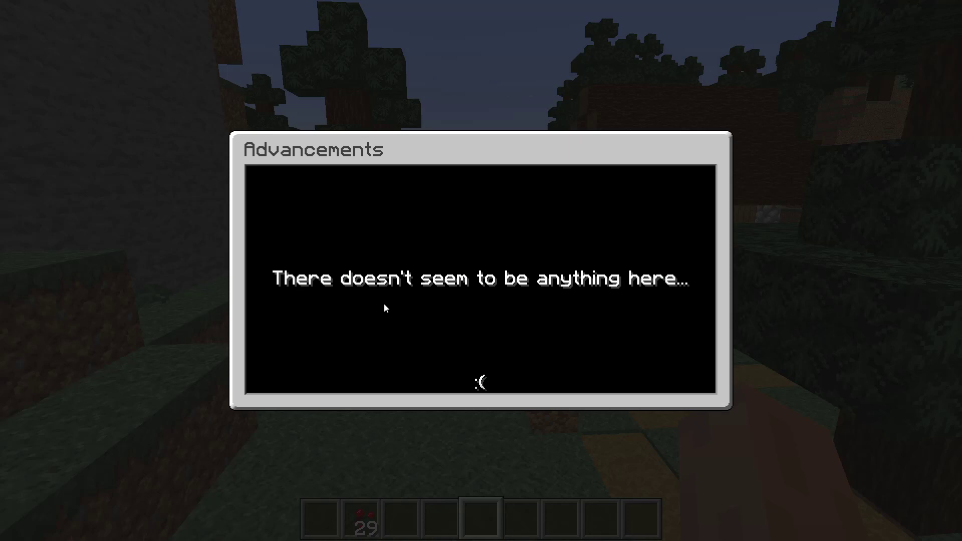
key("Escape")
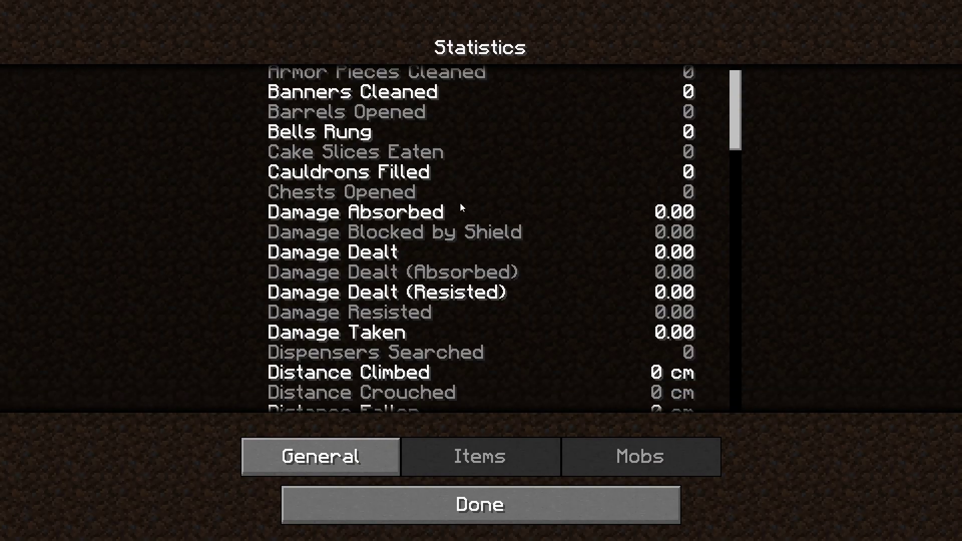
Scroll the General statistics to confirm flown and walked distances read zero, then close.
scroll("down", 3)
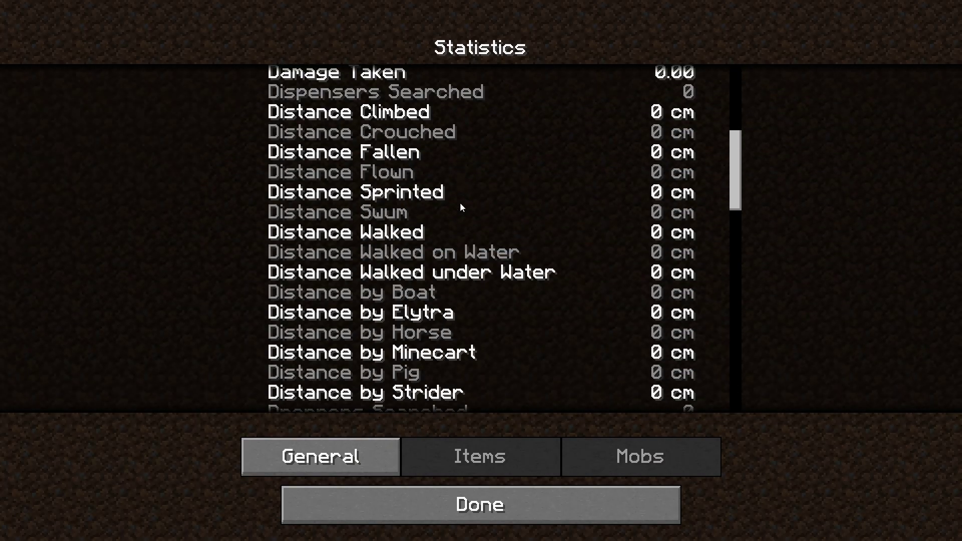
scroll("down", 3)
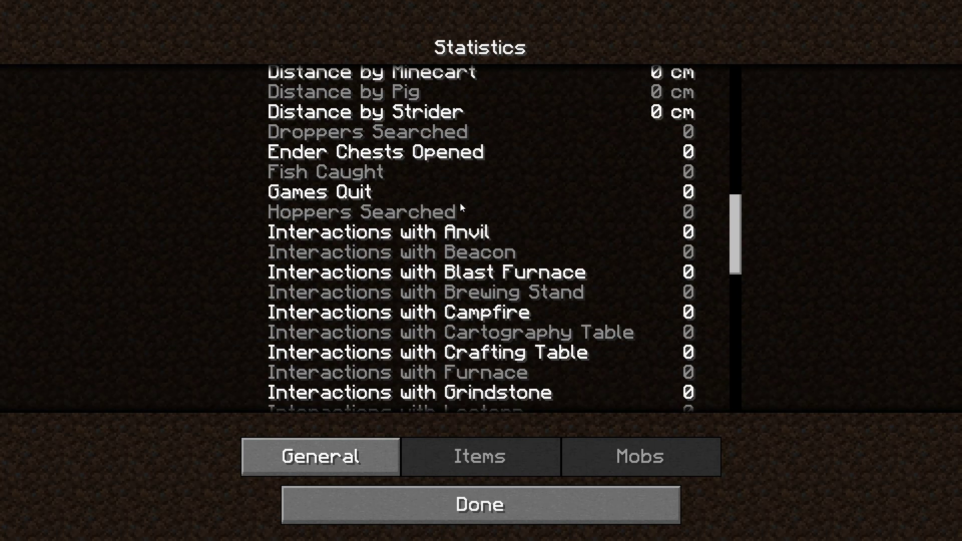
mouse_move(515, 501)
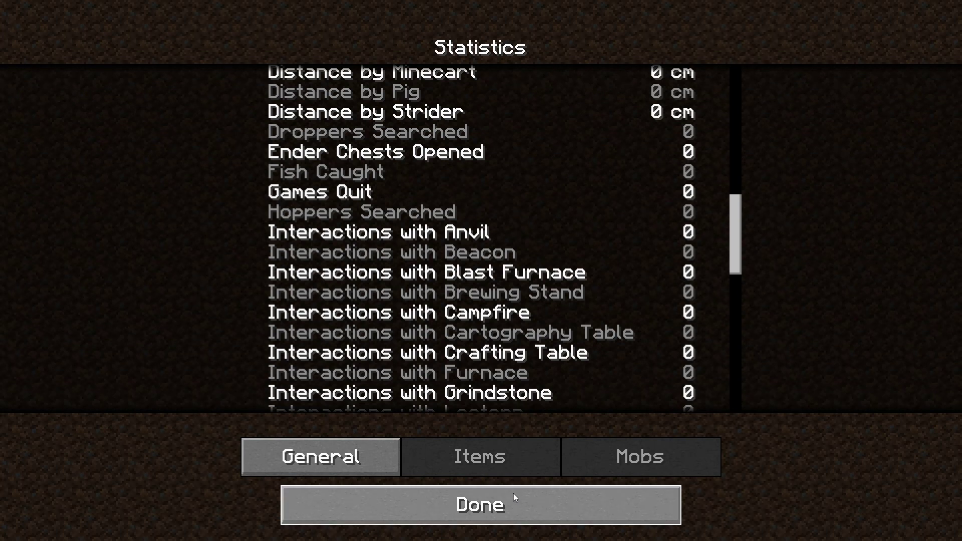
left_click(481, 504)
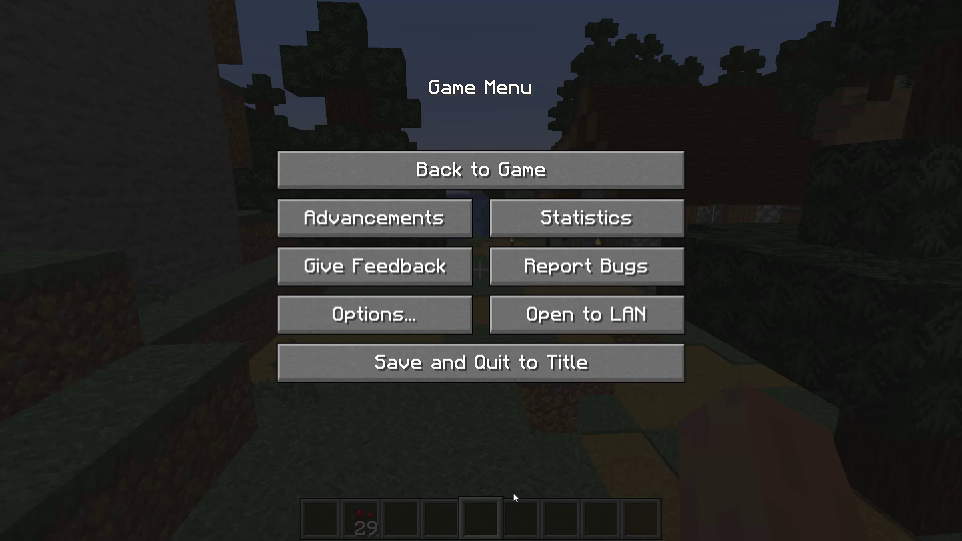